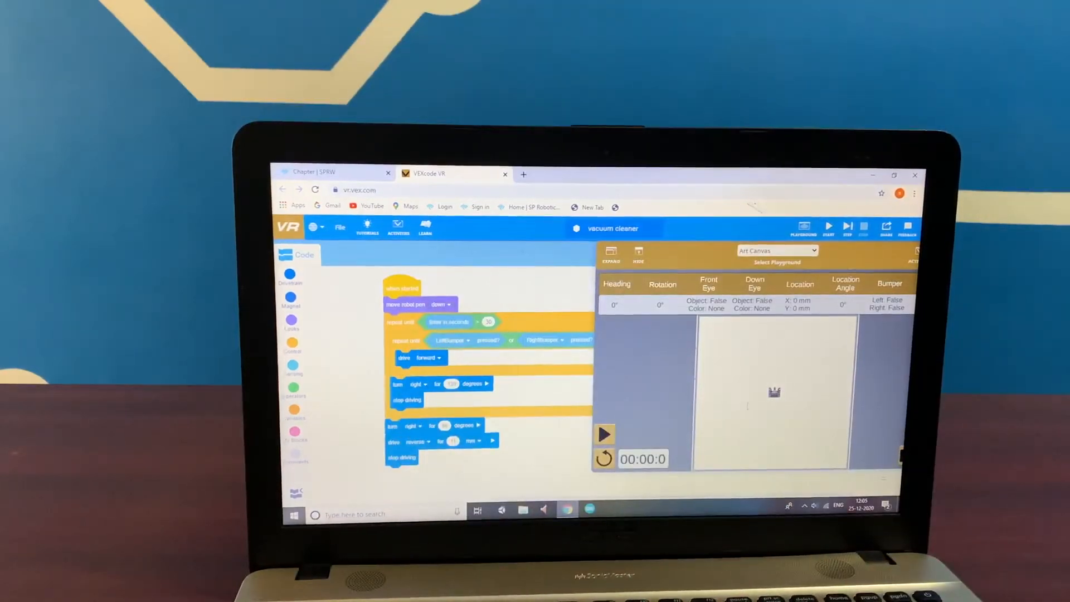
Step: Start the vacuum cleaner project so the robot drives forward on the Art Canvas
click(604, 434)
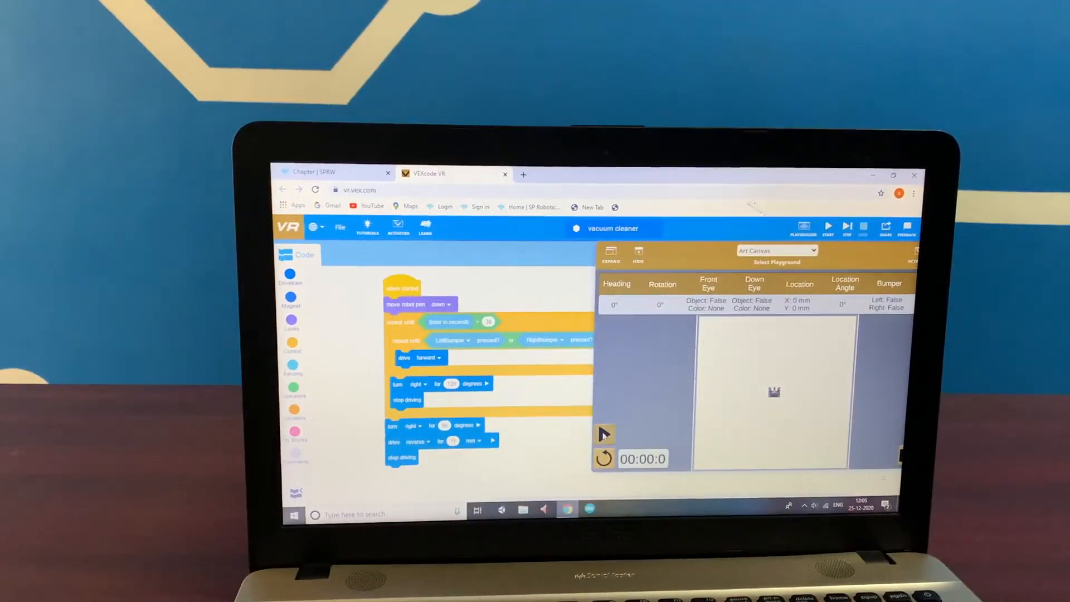
click(827, 228)
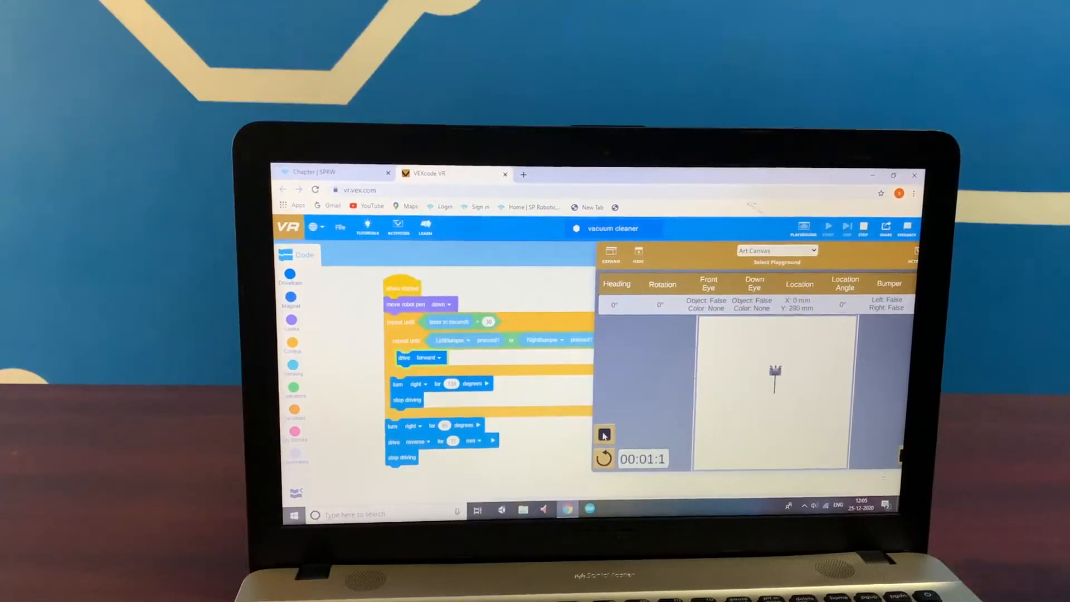